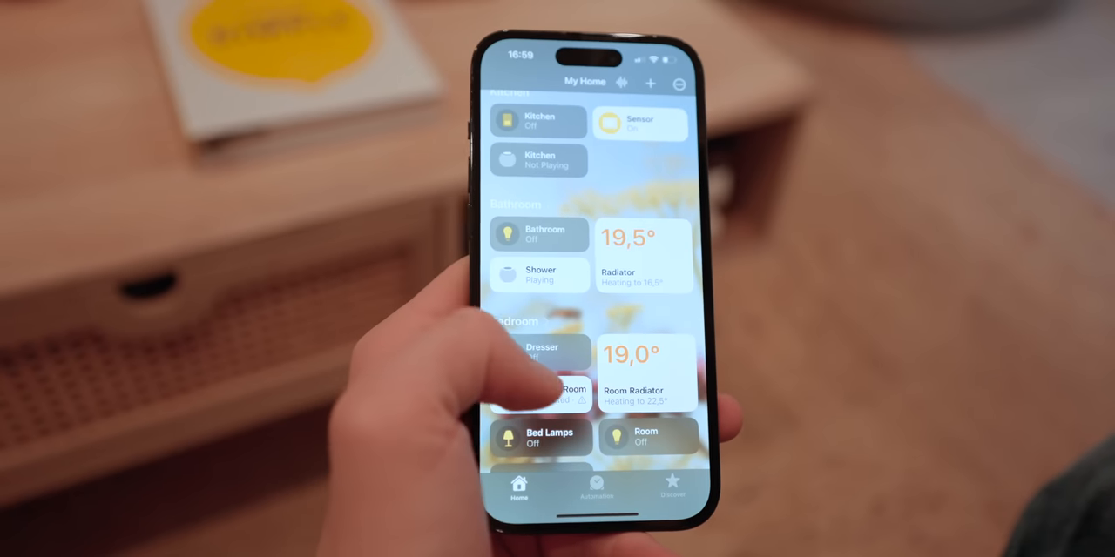
Reach the Entrance room and bring up the Hallway thermostat's control dial for heating to 26°.
{"action": "scroll", "scroll_direction": "down", "scroll_amount": 3}
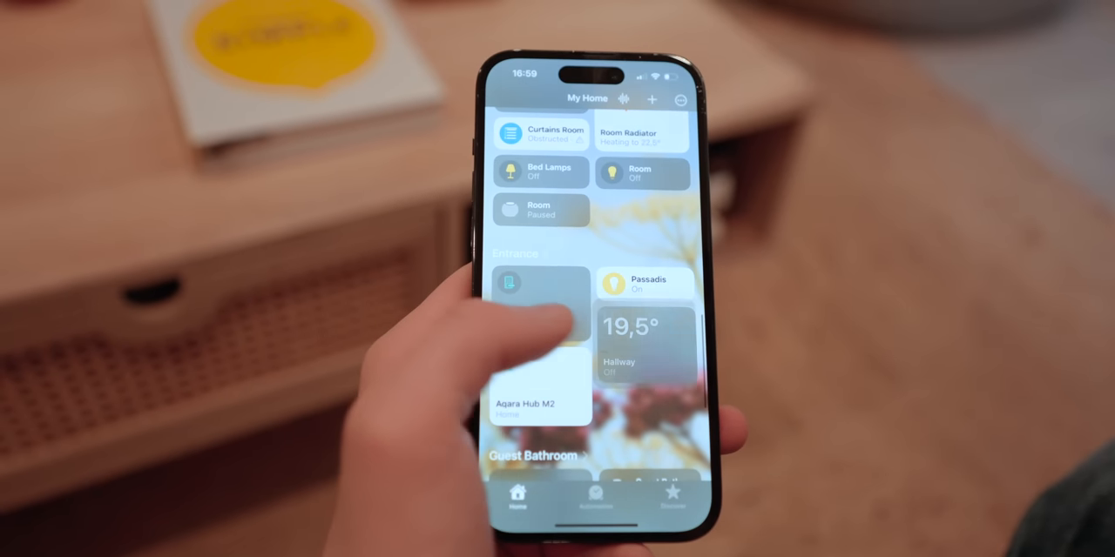
{"action": "left_click", "coordinate": [643, 340]}
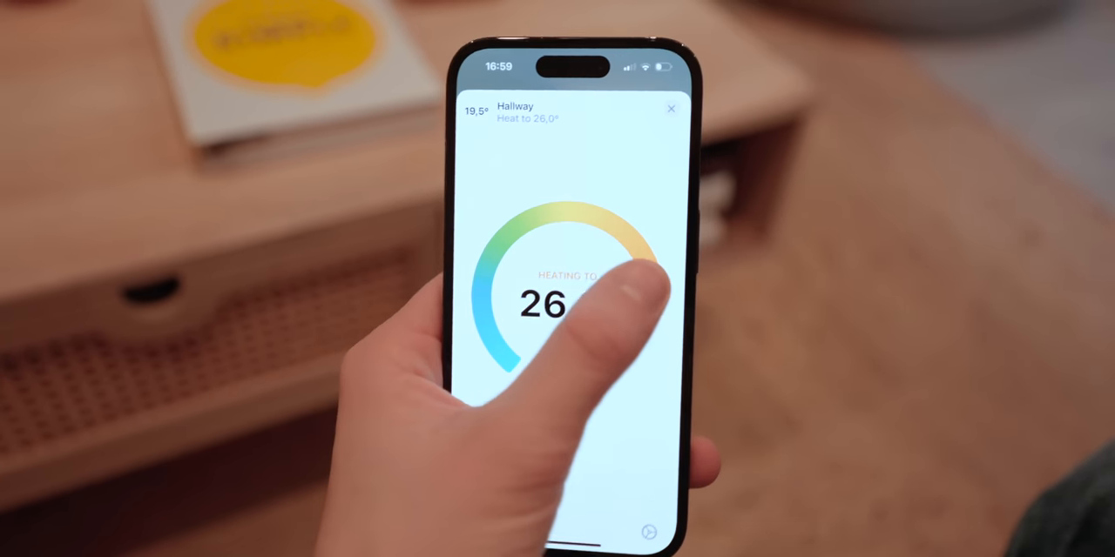